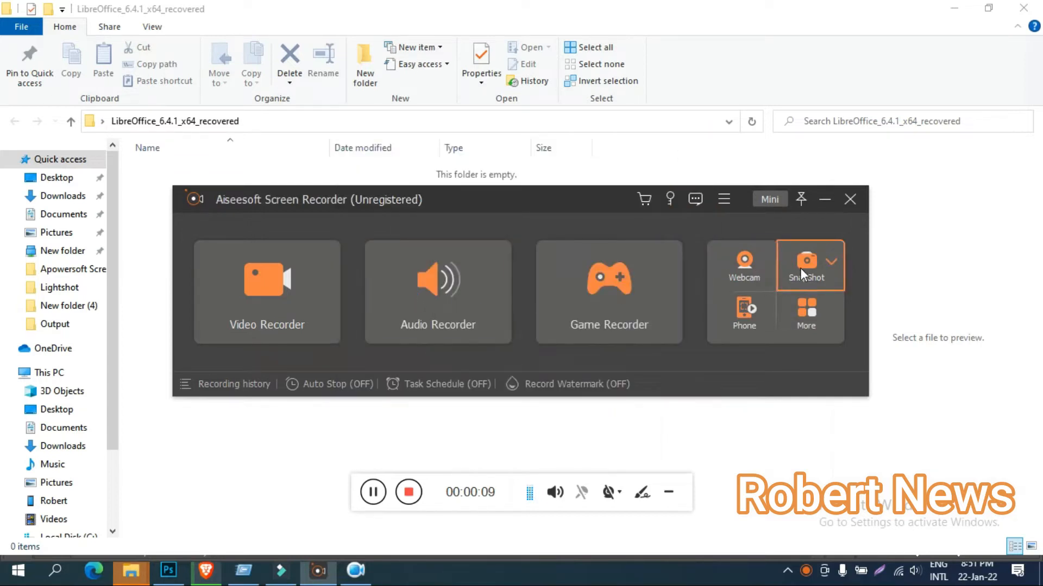
# Step: Take a snapshot of a screen area and place a text label reading 'robert' on it
pyautogui.click(805, 265)
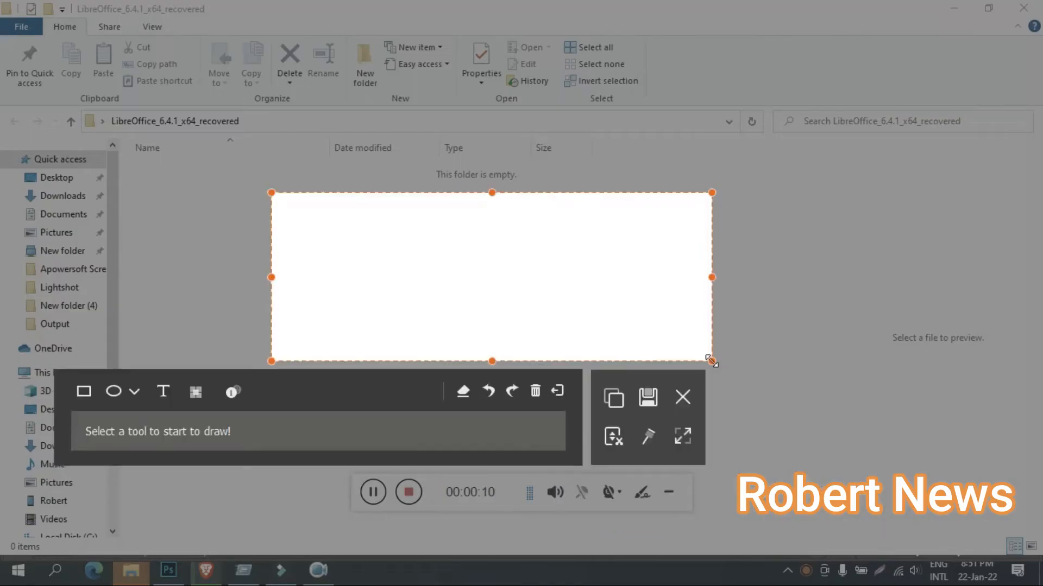
pyautogui.click(163, 392)
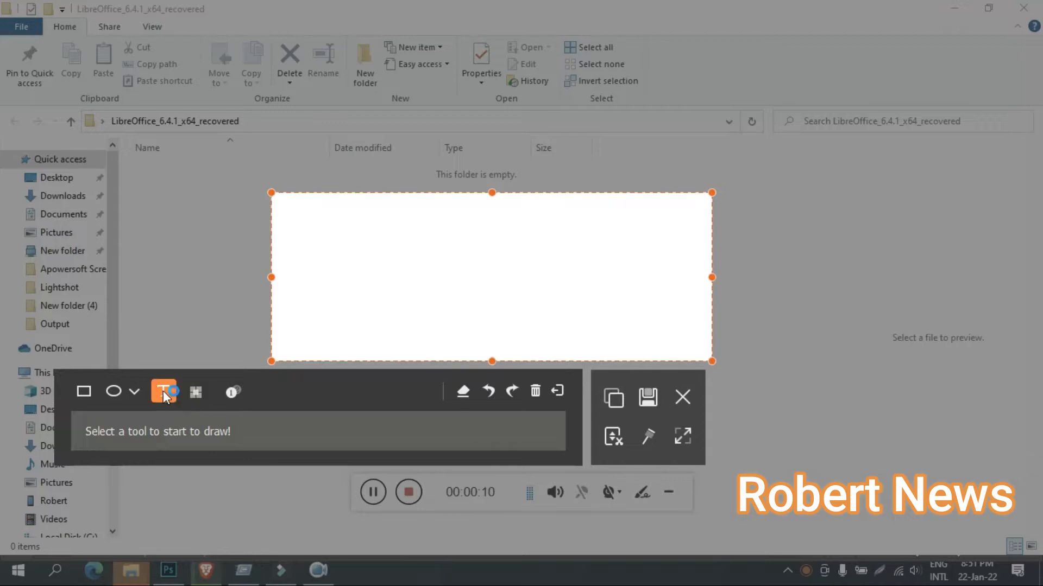
pyautogui.click(164, 391)
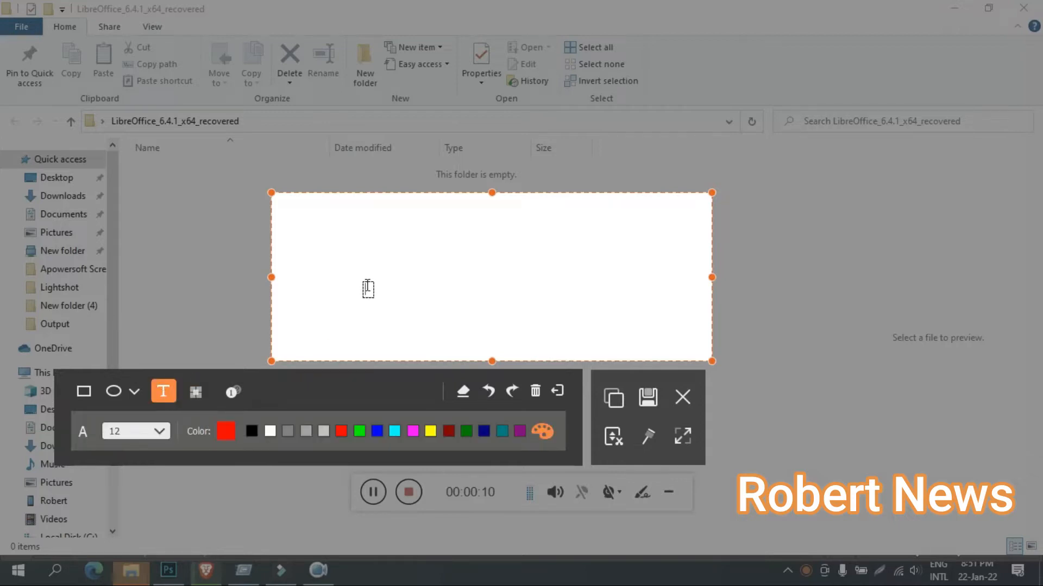
pyautogui.write('robert News')
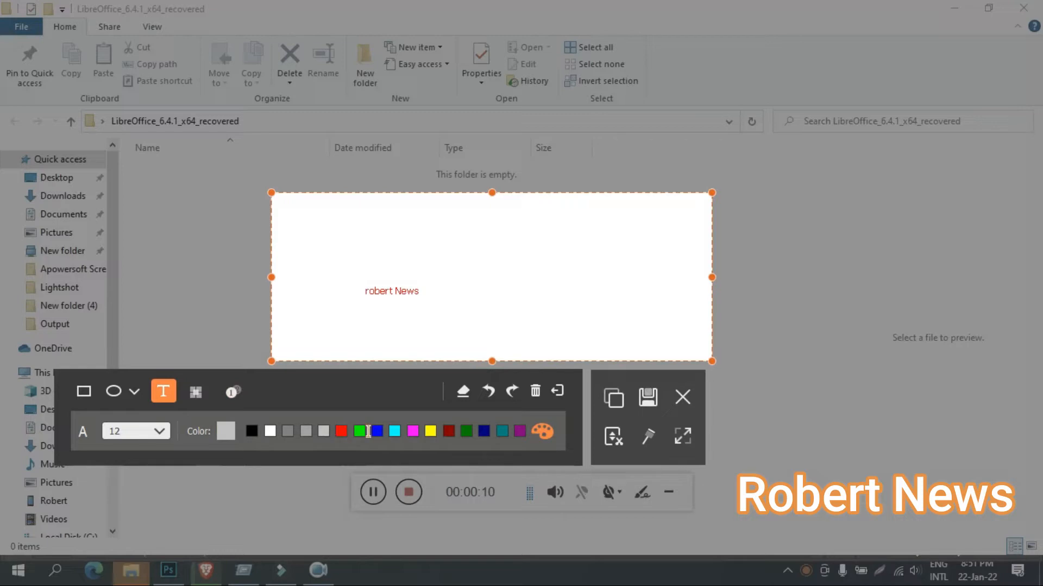
# Step: Change the annotation colour to red, draw an oval on the snapshot, and return to the main window
pyautogui.click(113, 391)
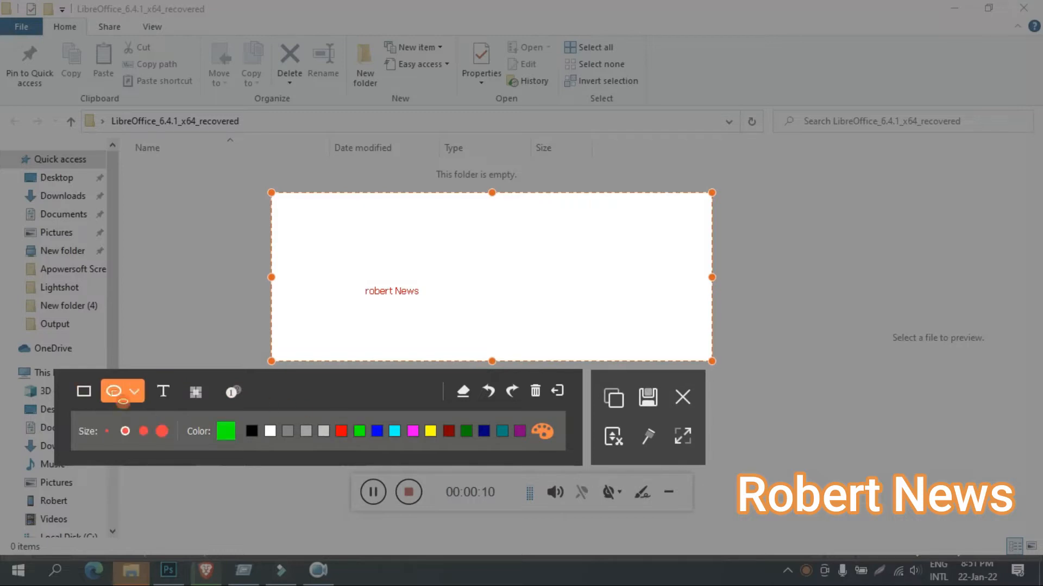
pyautogui.moveTo(410, 254); pyautogui.dragTo(442, 334)
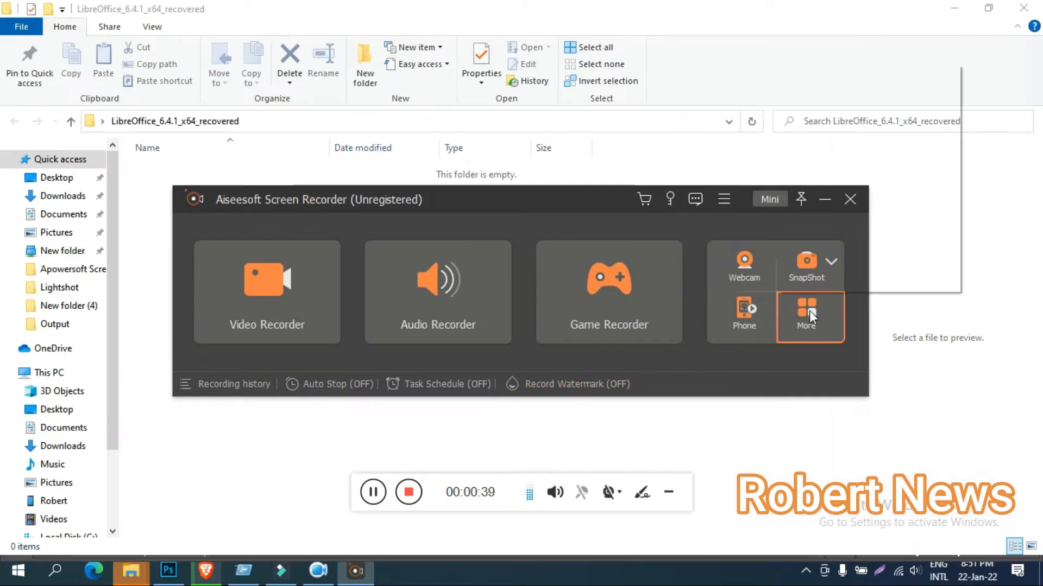
pyautogui.click(809, 317)
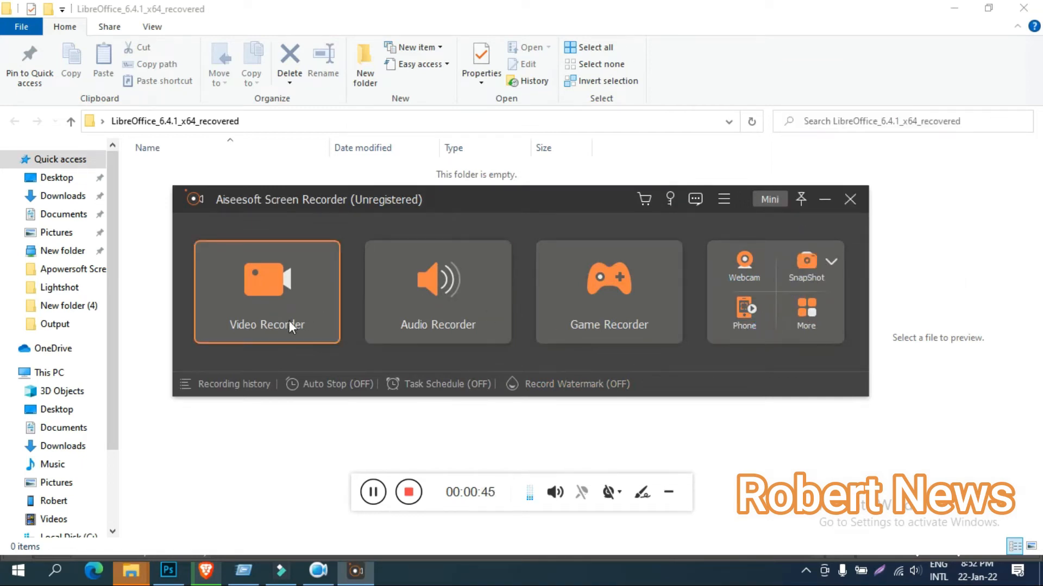
# Step: In the Video Recorder setup, set the custom recording area width to 200
pyautogui.click(267, 292)
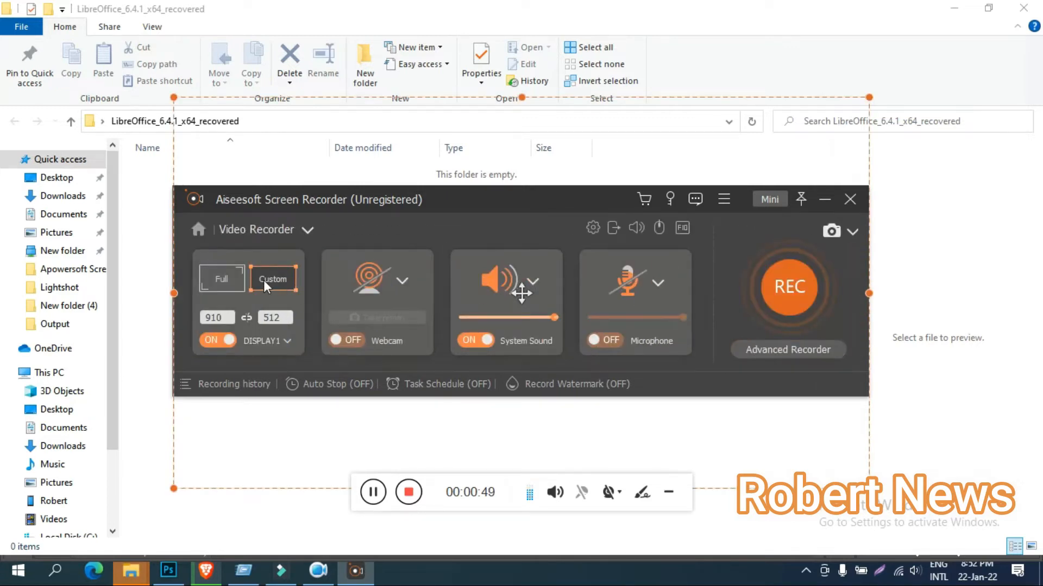
pyautogui.click(214, 317)
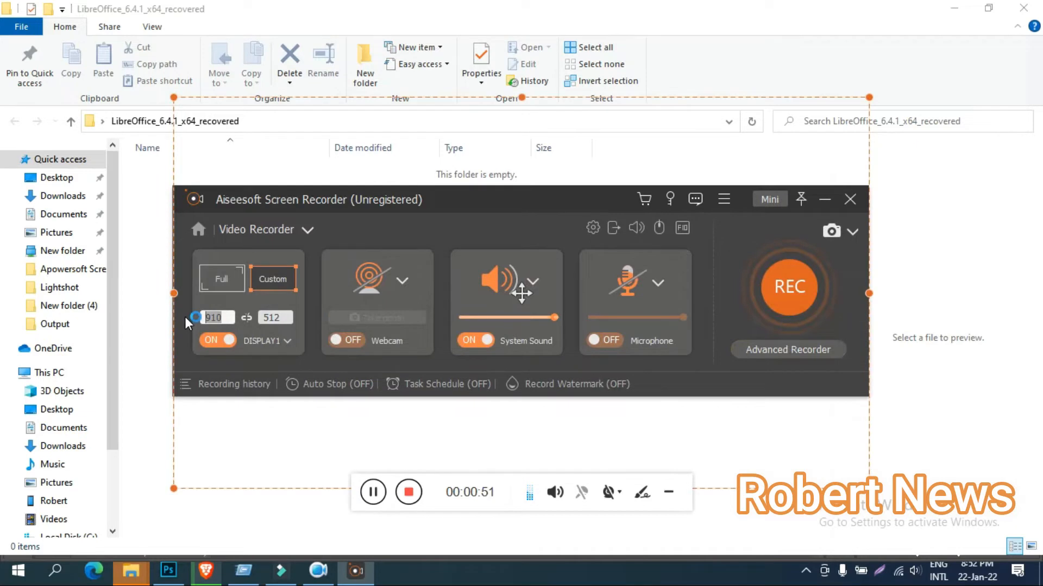
pyautogui.write('200')
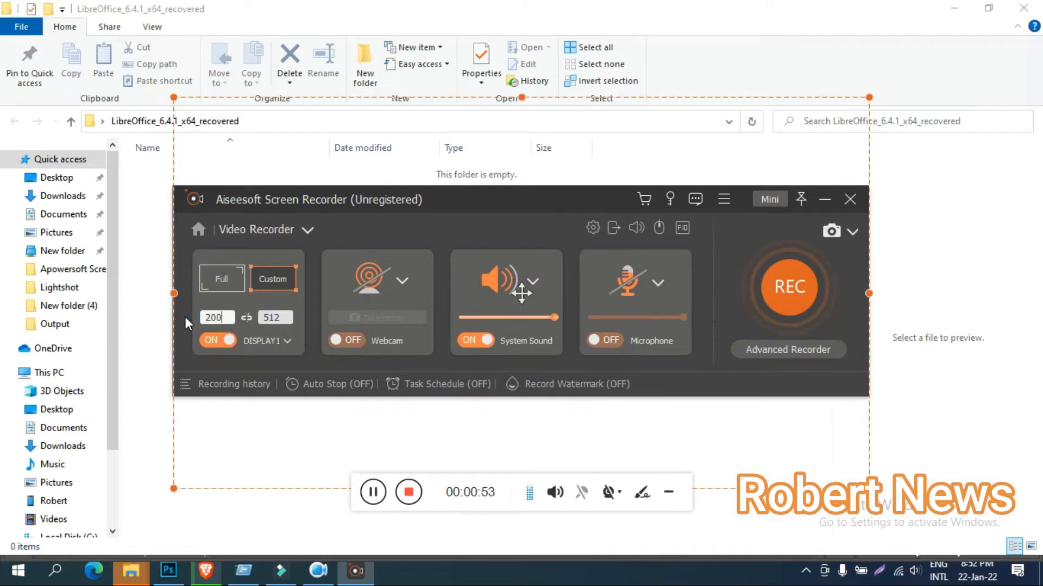
pyautogui.moveTo(381, 372)
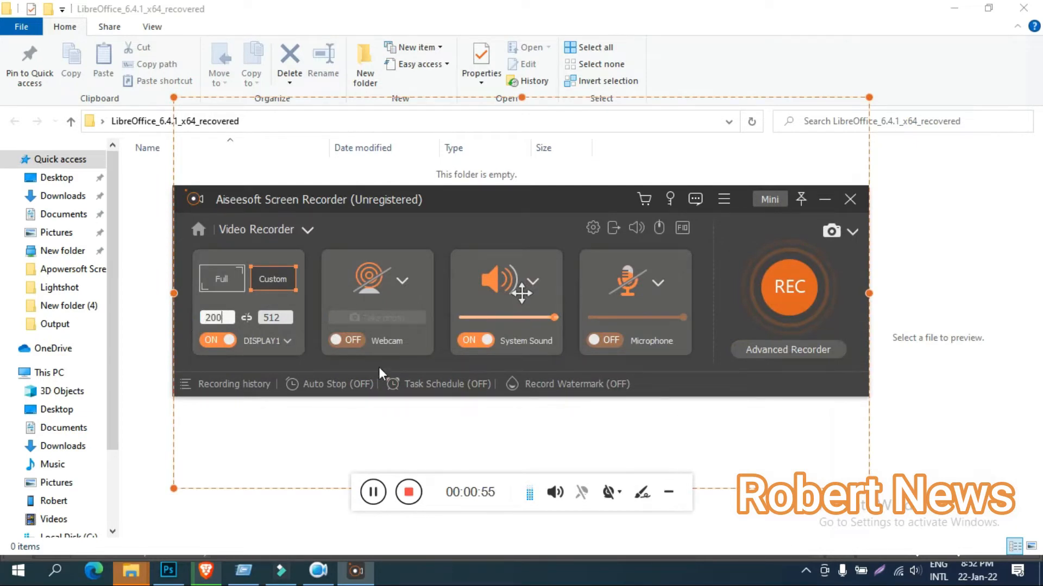
# Step: Toggle the webcam overlay on and back off
pyautogui.click(346, 340)
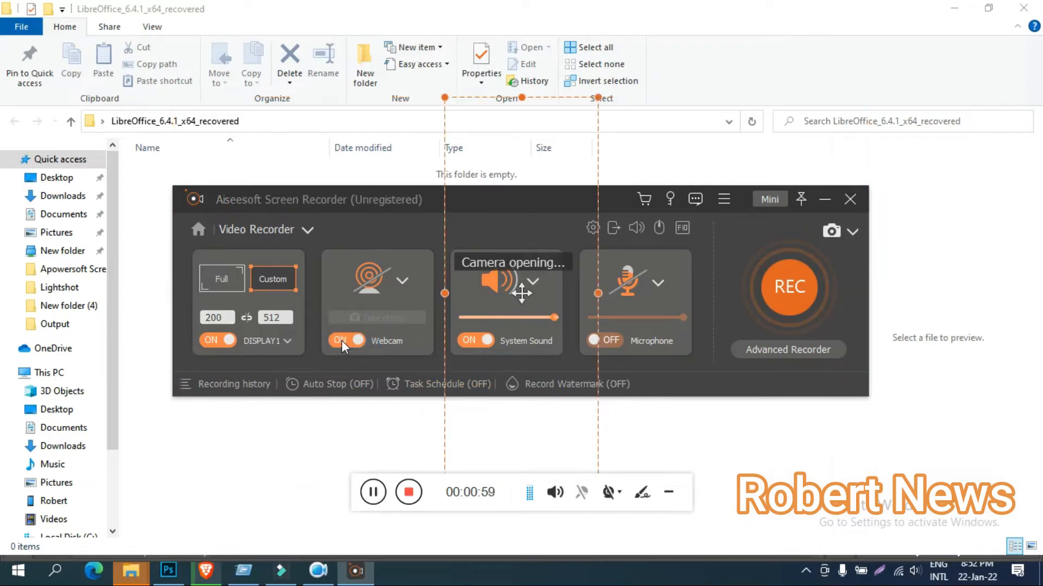
pyautogui.click(343, 340)
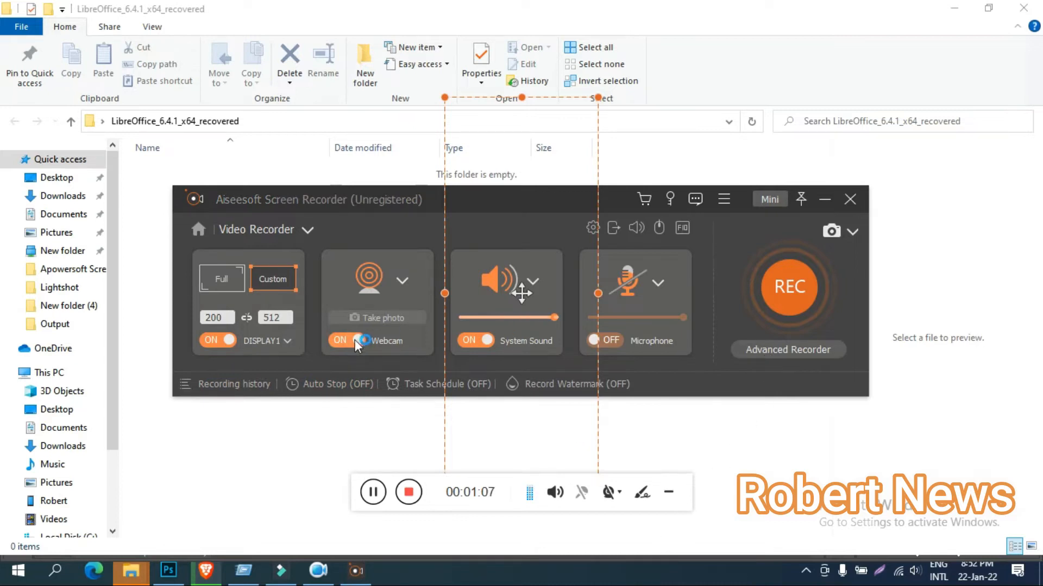
pyautogui.click(349, 339)
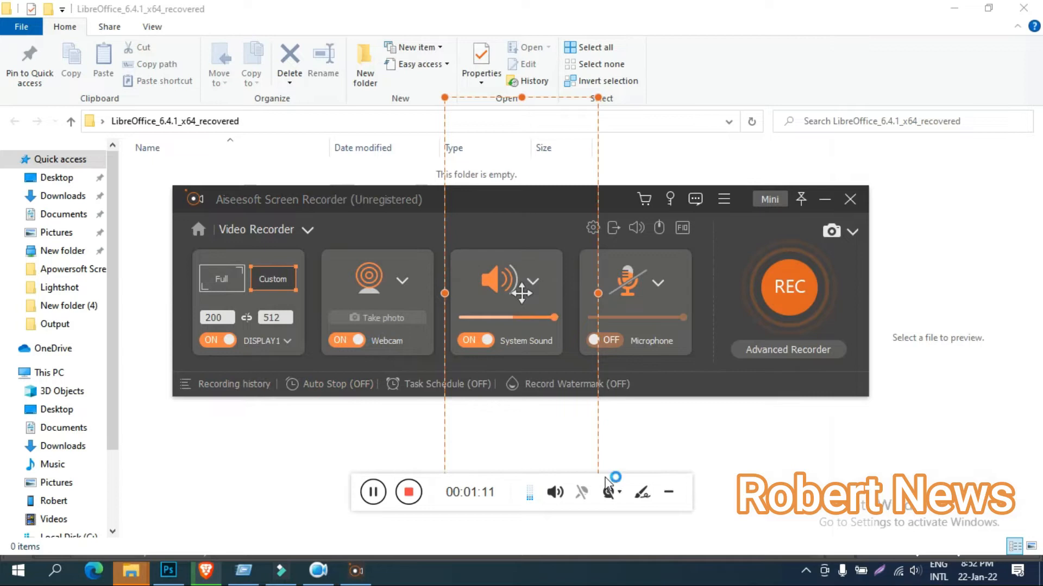
pyautogui.click(346, 340)
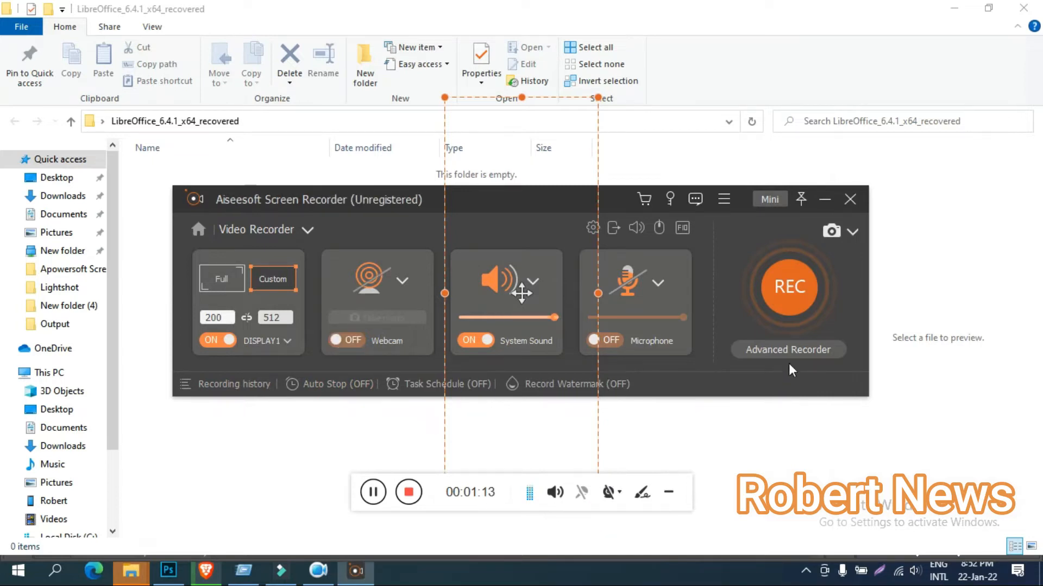
pyautogui.moveTo(565, 431)
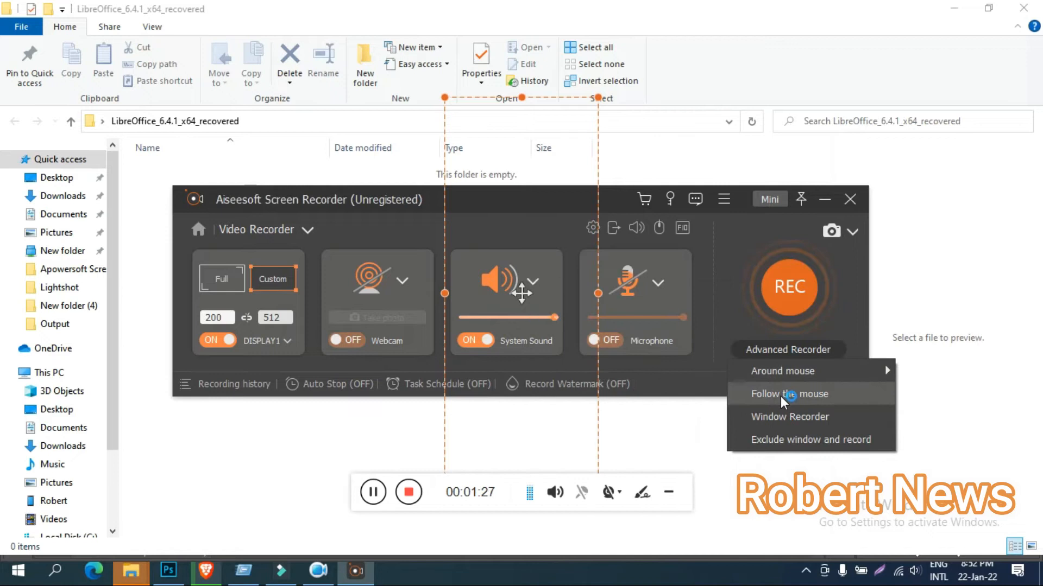
pyautogui.moveTo(760, 443)
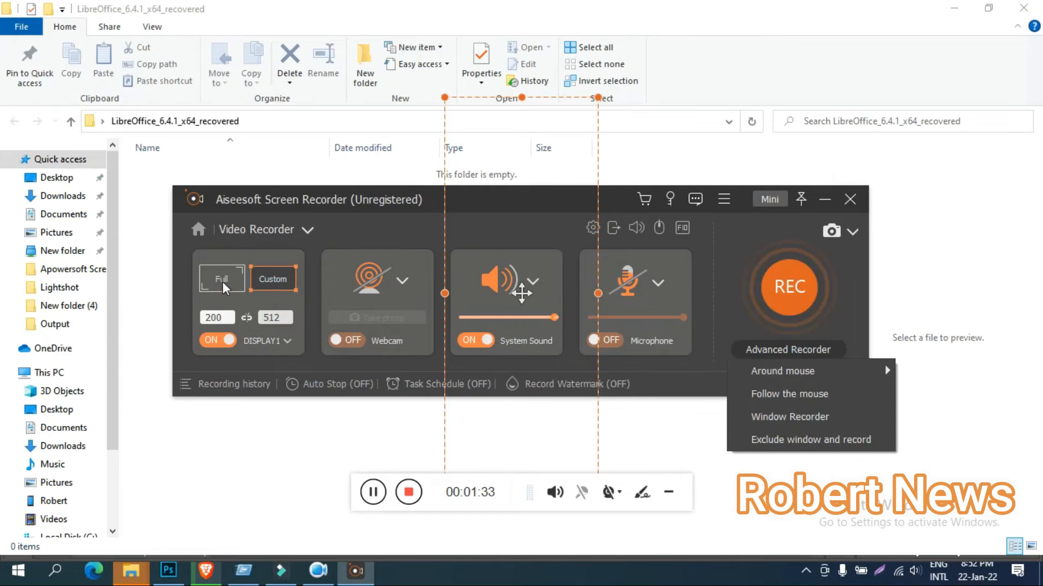
# Step: Switch the recording area to the full 1366 by 768 screen
pyautogui.click(222, 278)
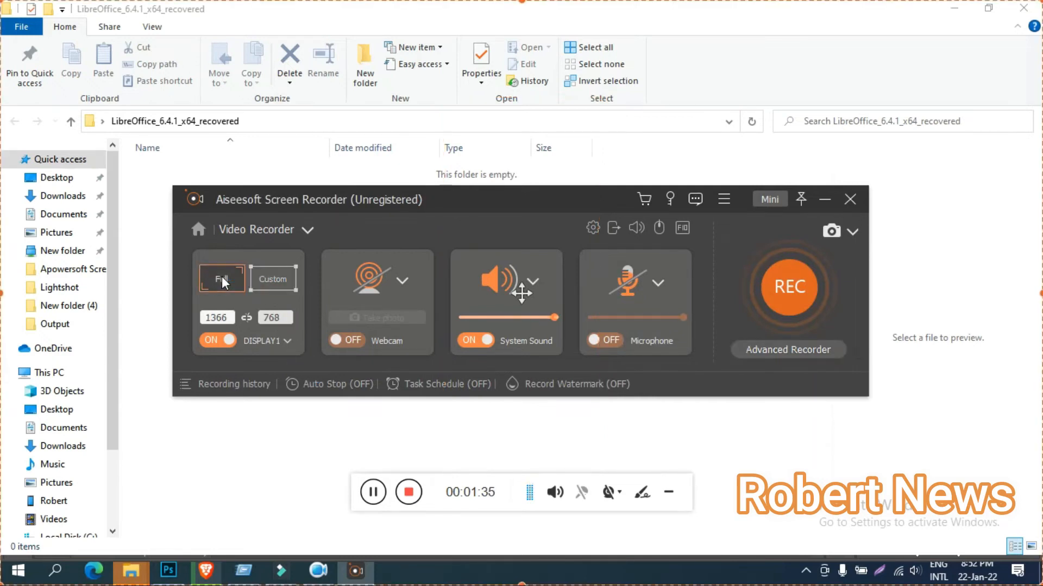
pyautogui.moveTo(336, 279)
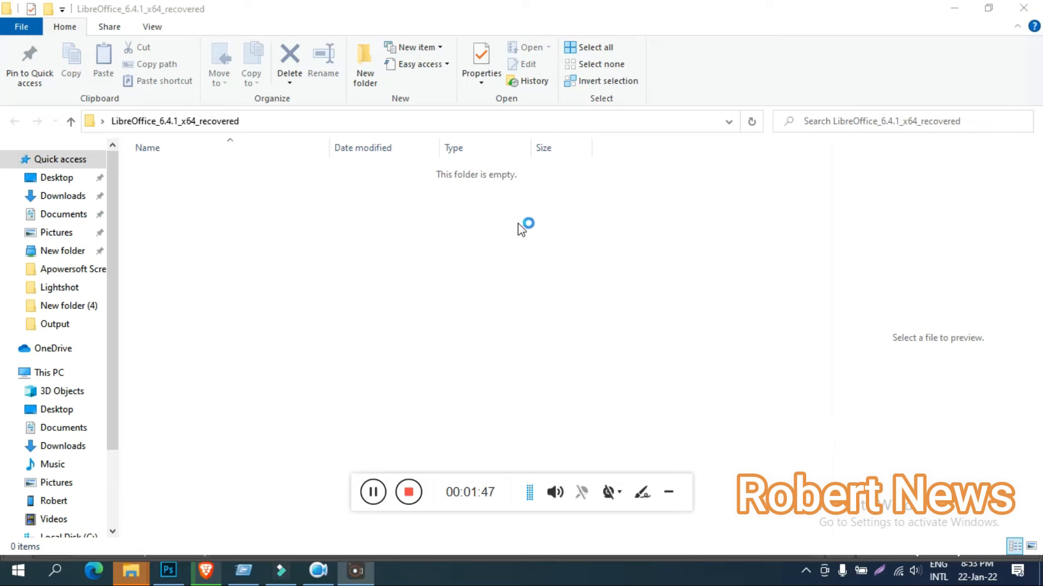
pyautogui.moveTo(822, 453)
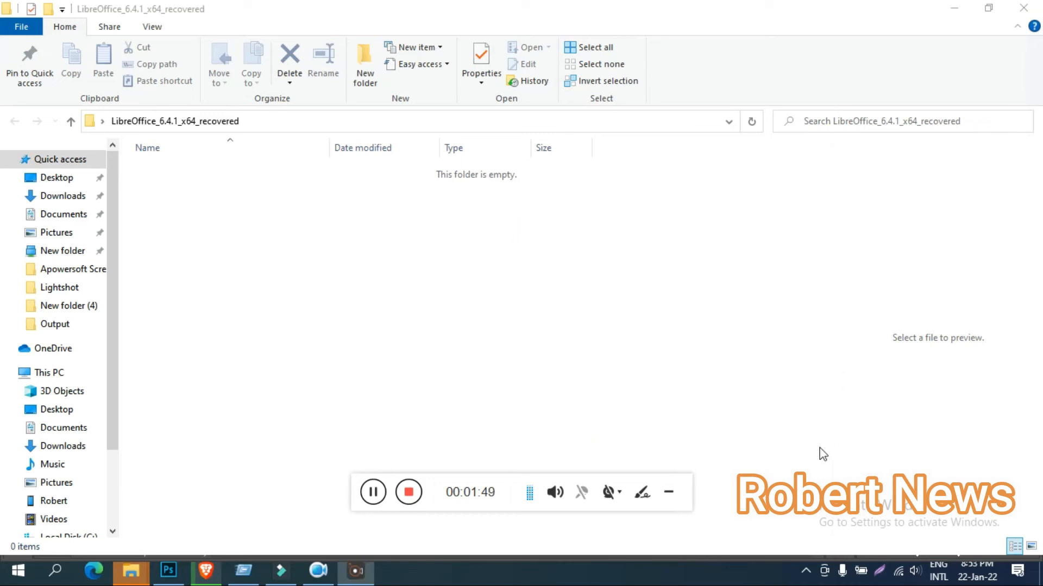
pyautogui.moveTo(551, 419)
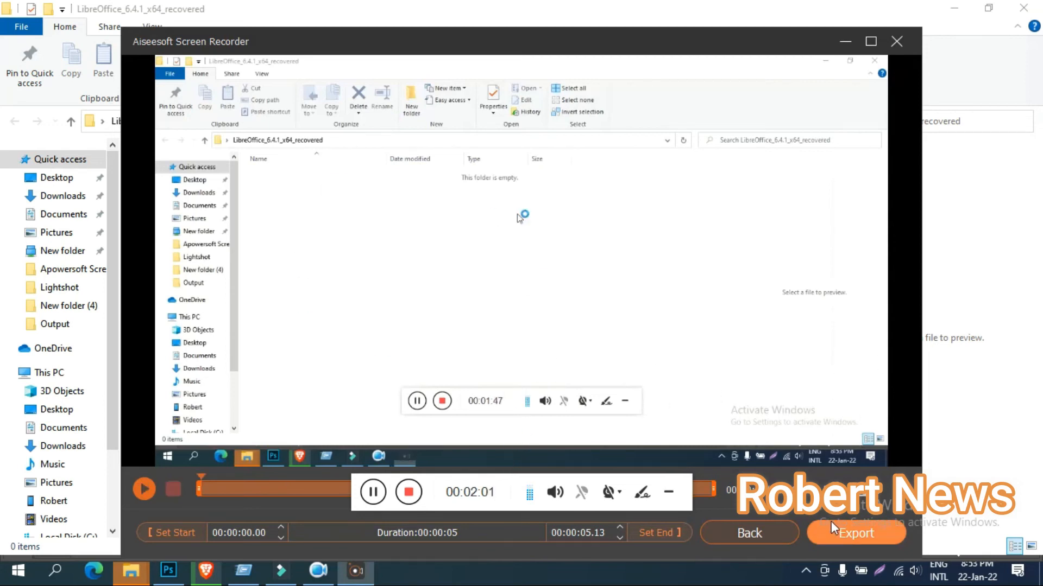
# Step: Export the recorded clip, saving anyway past the trial-version warning
pyautogui.click(855, 532)
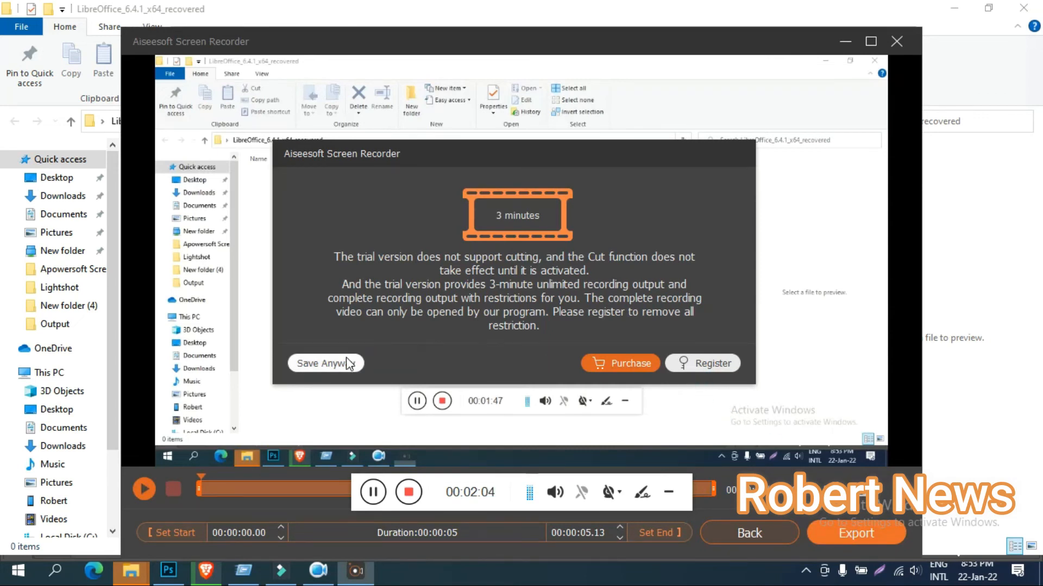
pyautogui.click(325, 362)
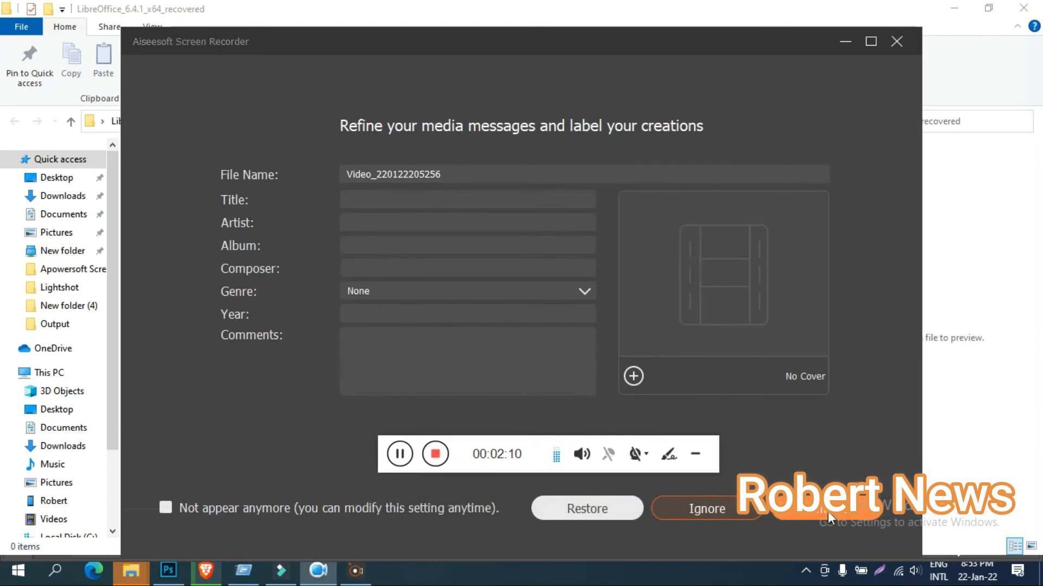
# Step: Ignore the media tags for the new video, then remove all entries from the recording history
pyautogui.click(707, 509)
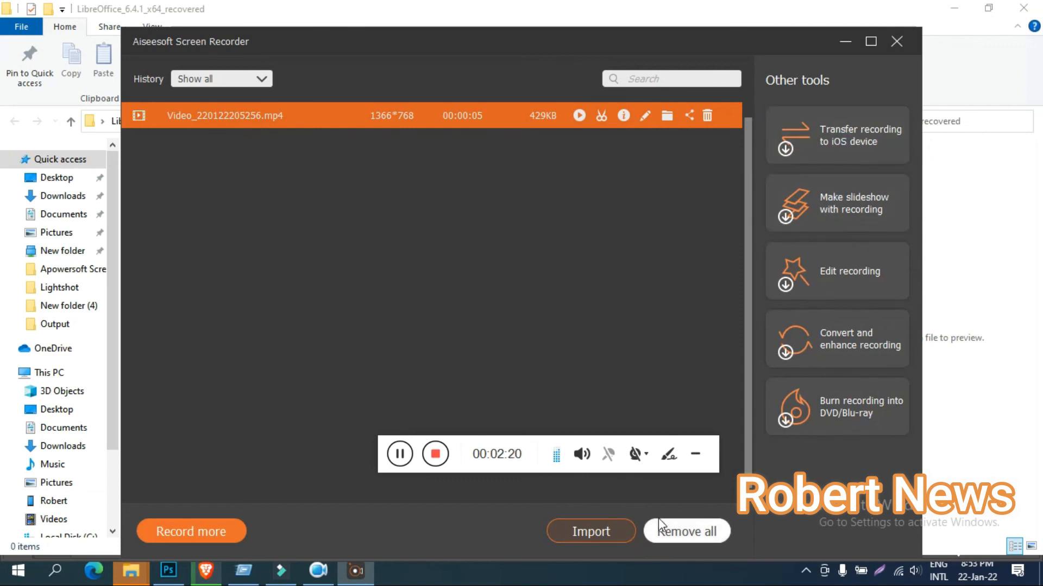
pyautogui.click(685, 531)
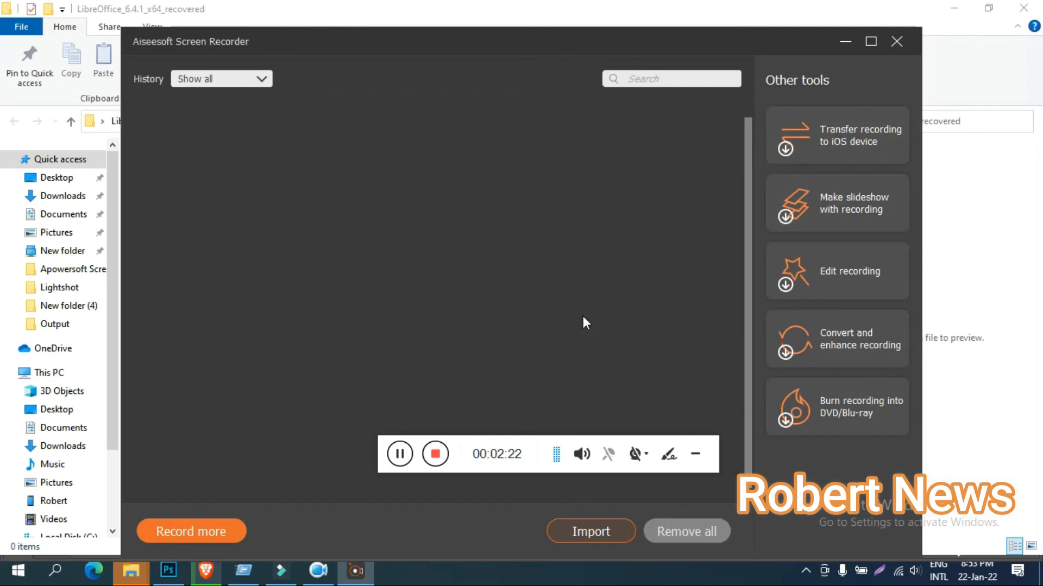